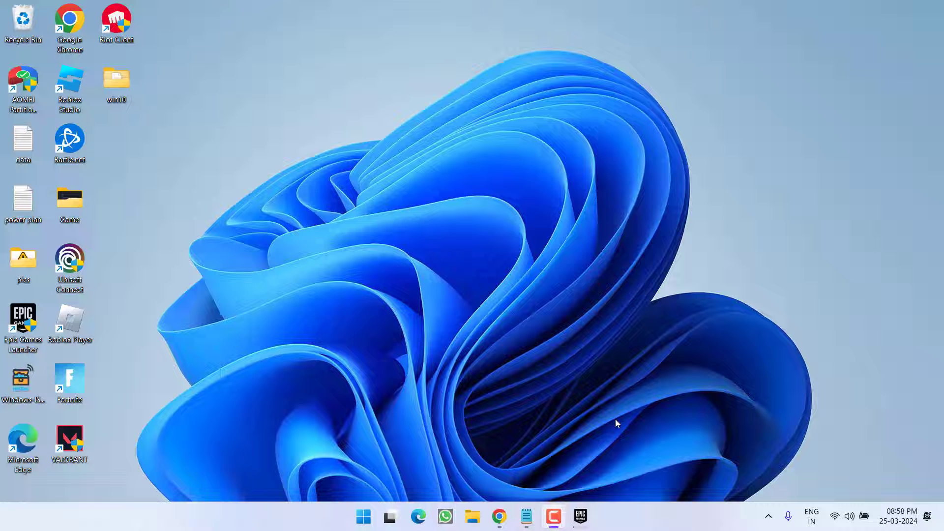
pyautogui.moveTo(392, 185)
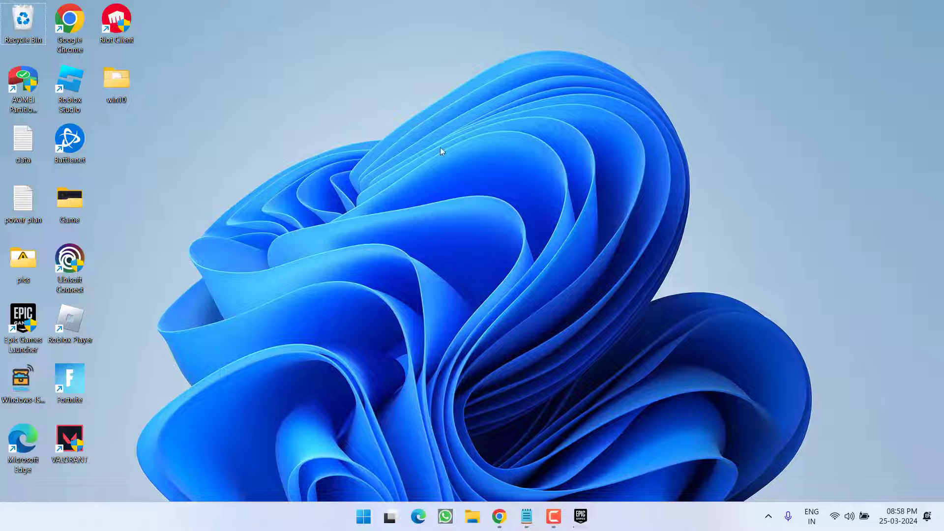
# Go to playvalorant.com/en-sg/download in Chrome.
pyautogui.click(499, 516)
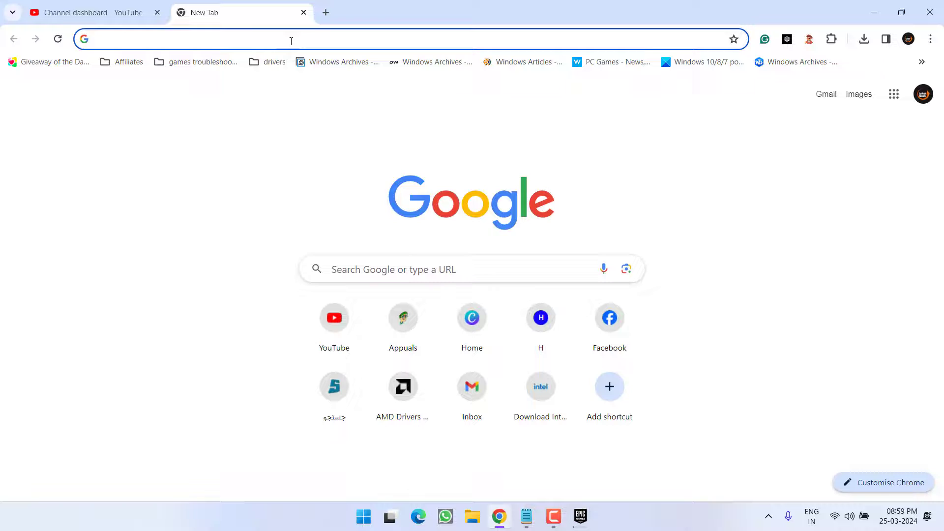
pyautogui.click(290, 39)
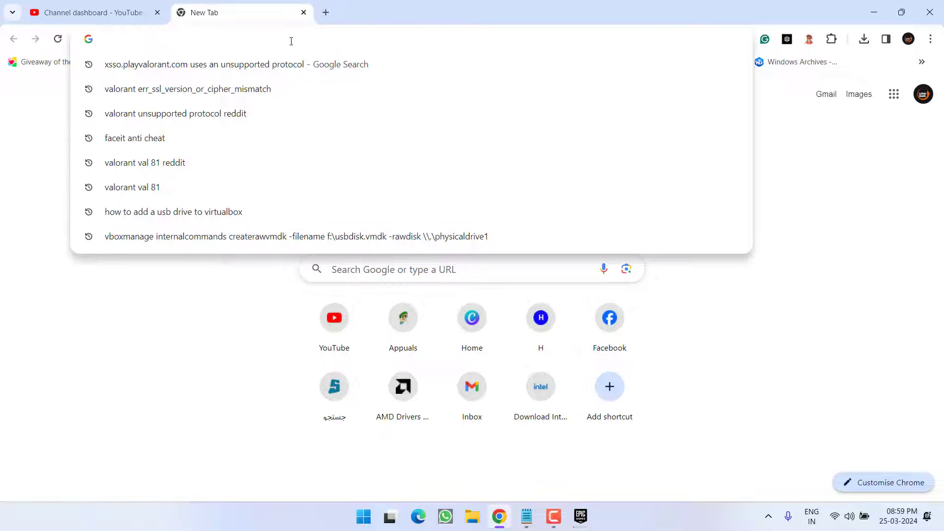
pyautogui.write('https://playvalorant.com/en-sg/download/')
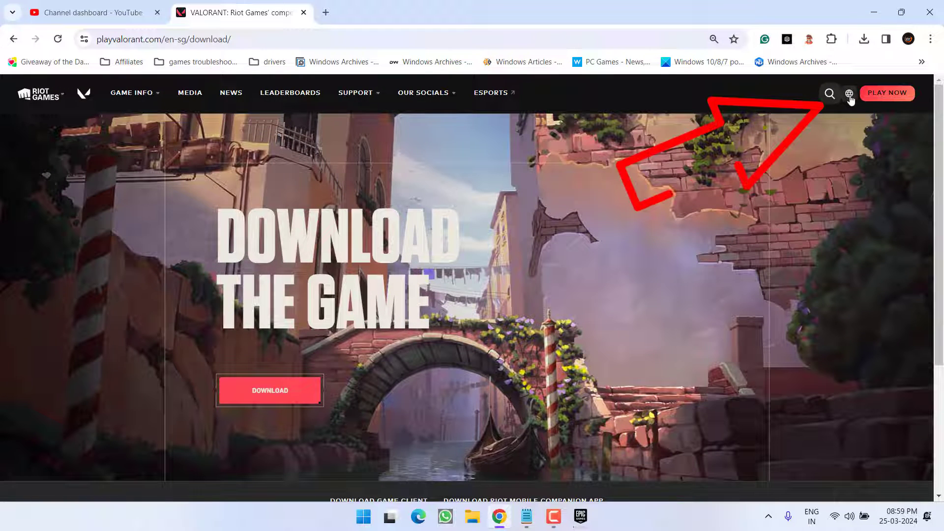
# Dismiss the language chooser and start the VALORANT game download.
pyautogui.click(849, 94)
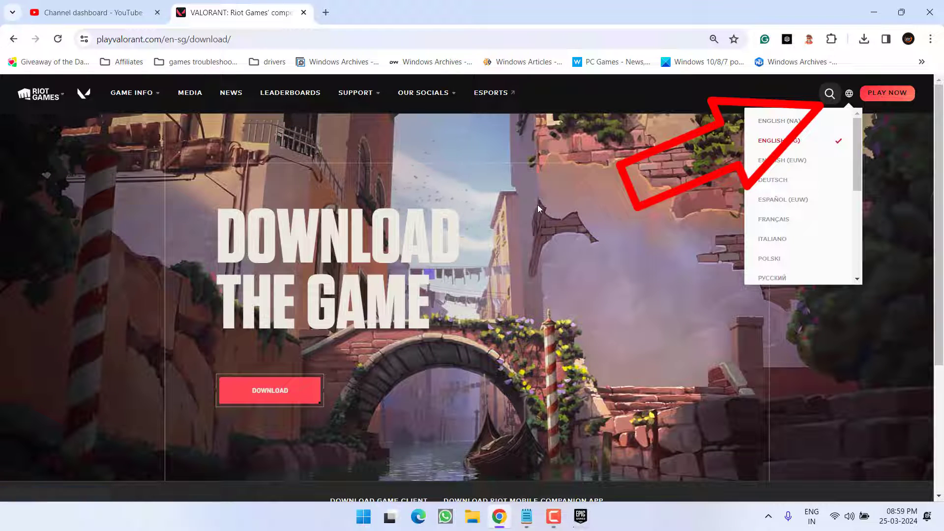
pyautogui.click(269, 390)
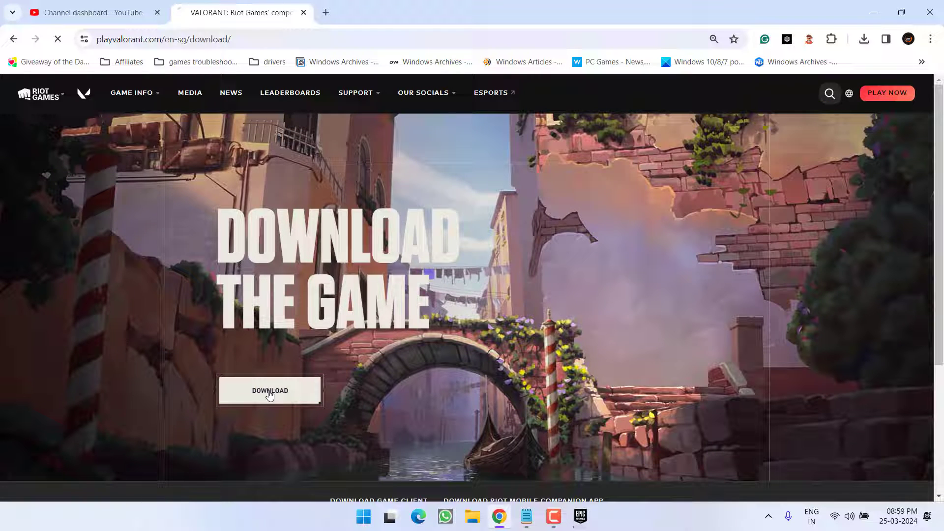
pyautogui.click(269, 391)
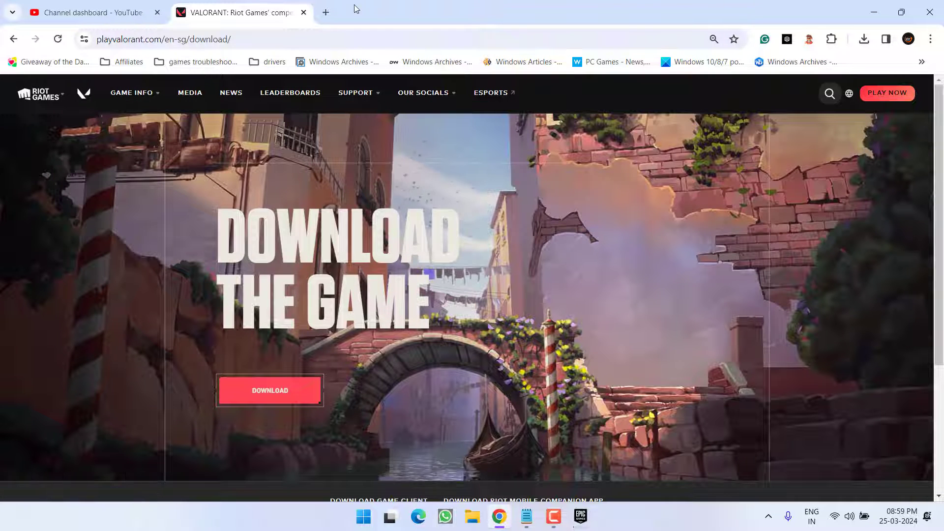
# Download VALORANT.exe from the Google Drive link and save it to the Desktop.
pyautogui.click(326, 12)
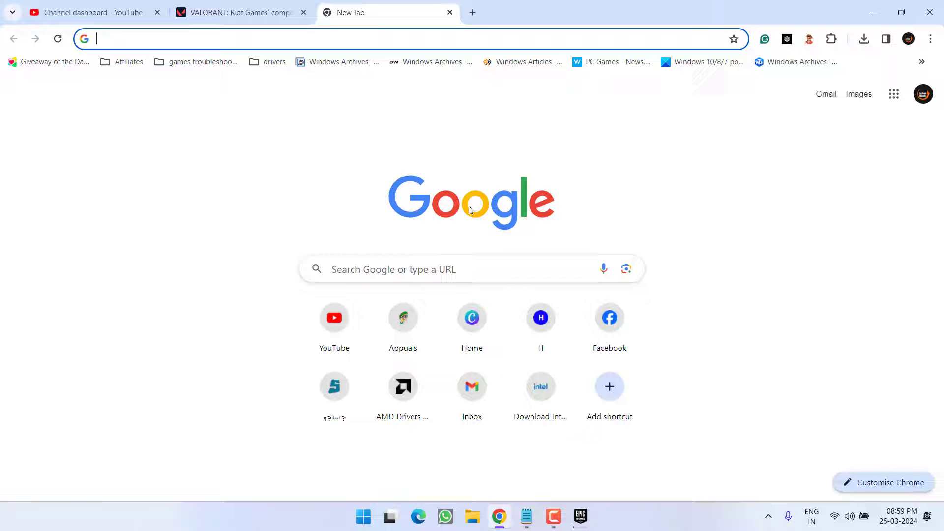
pyautogui.write('https://drive.google.com/file/d/1NGSwG_mU8Mt_Td7aNmmf6pna2uLJQ20V/view')
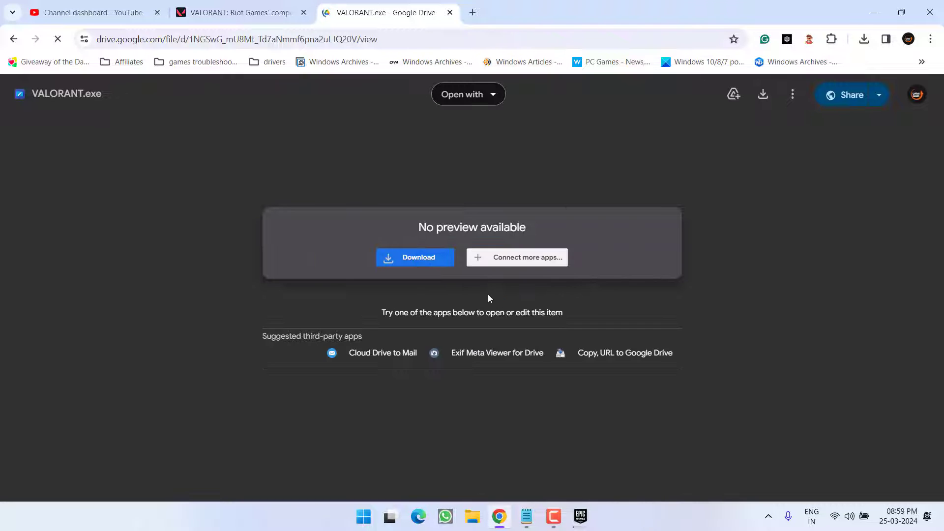
pyautogui.click(415, 257)
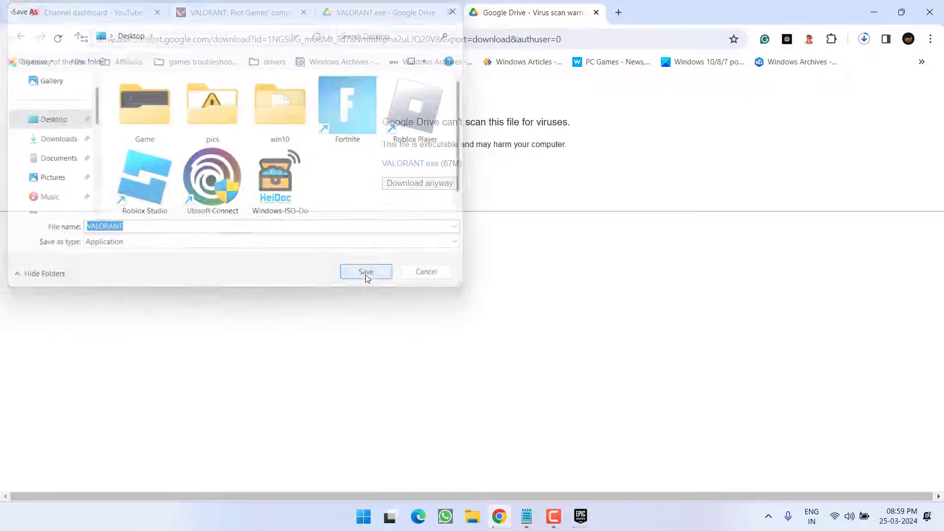
pyautogui.click(366, 272)
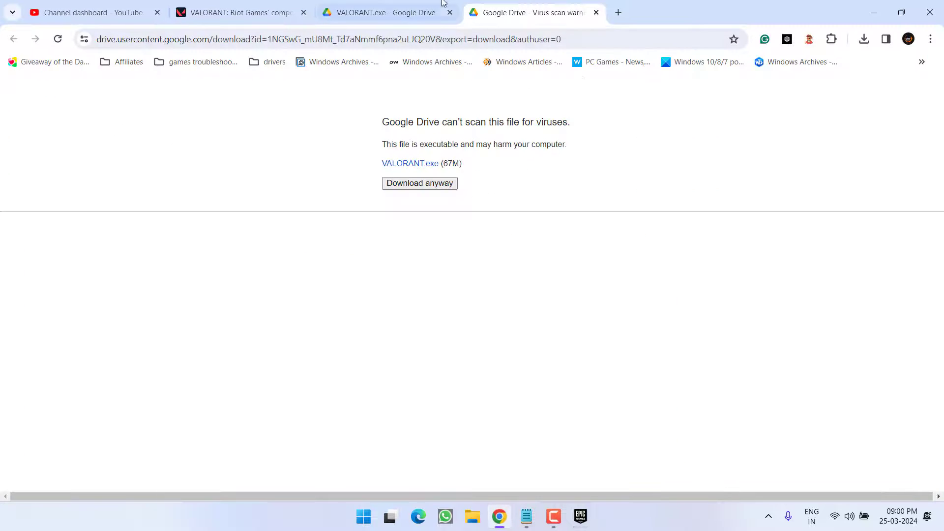
# Search 'valorant' in Epic Games Launcher and open the VALORANT store page.
pyautogui.click(235, 11)
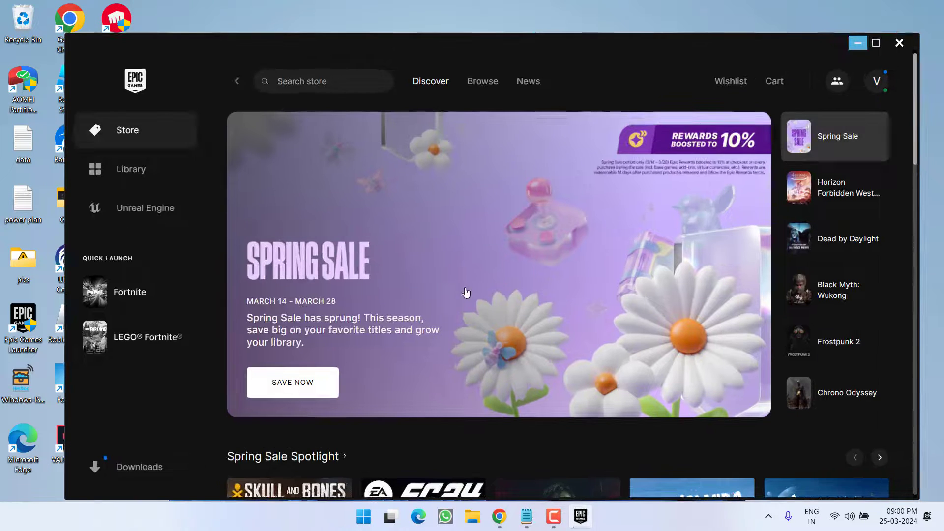
pyautogui.write('v')
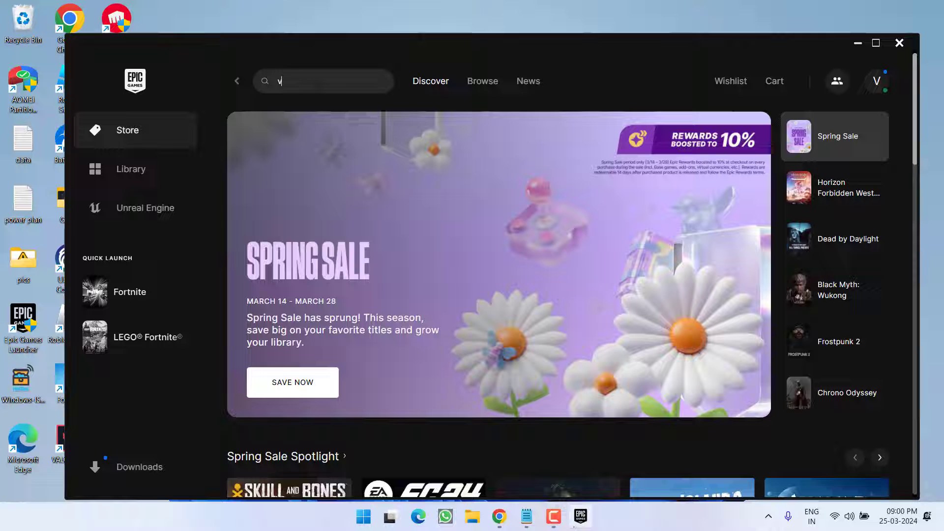
pyautogui.write('alorant')
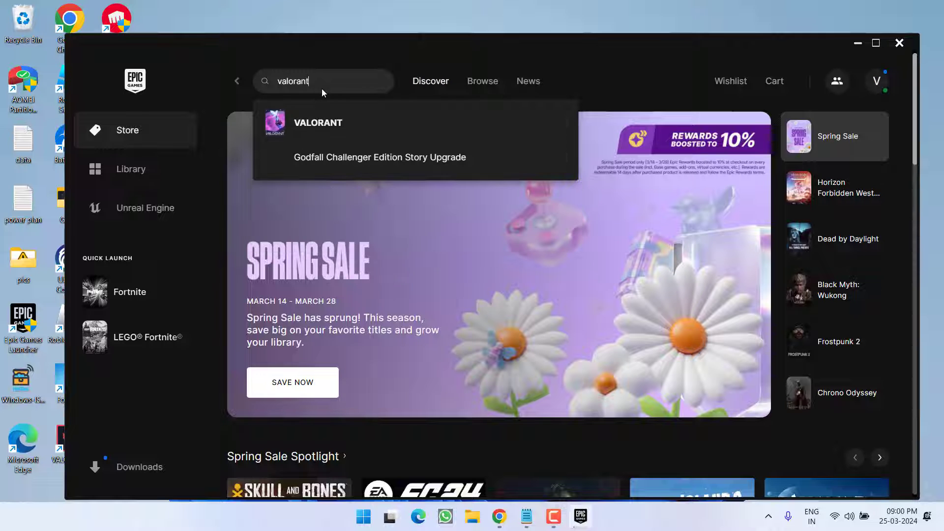
pyautogui.click(318, 122)
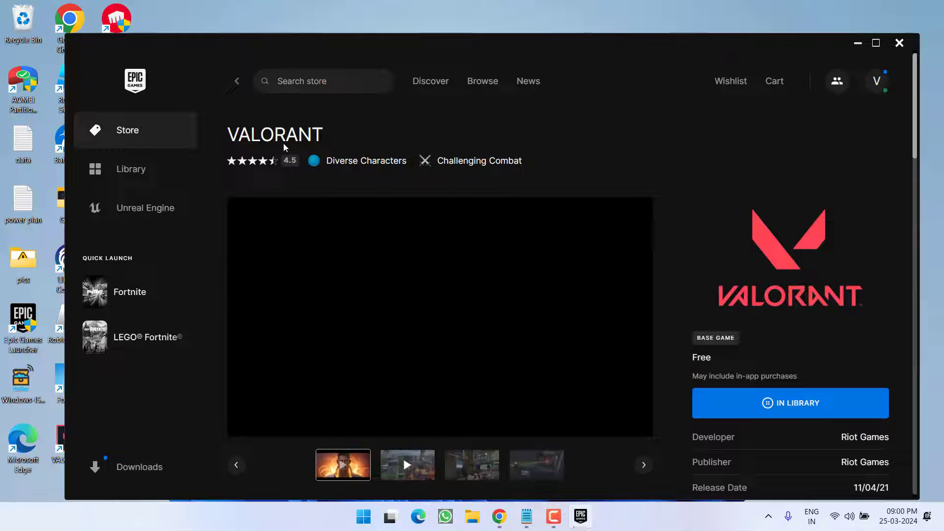
# Go to VALORANT in the library via IN LIBRARY, ready to install.
pyautogui.scroll(-3)
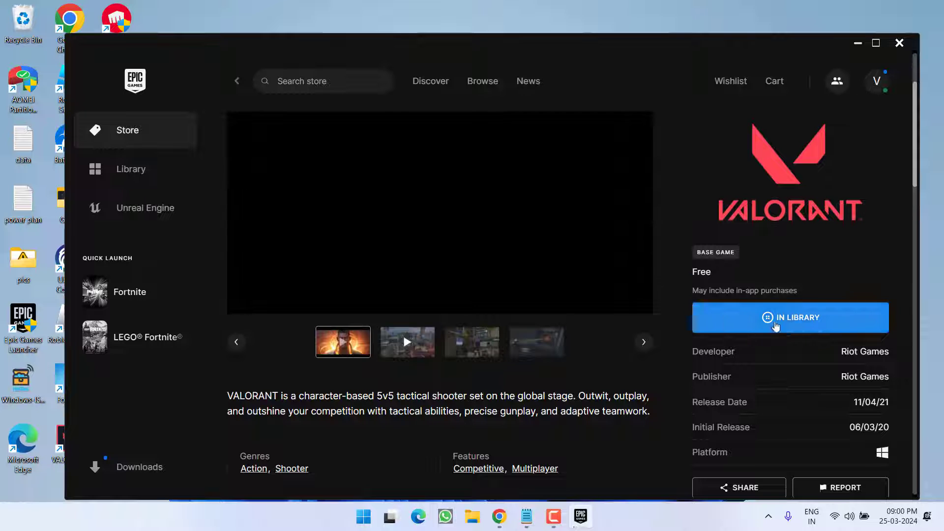
pyautogui.click(129, 168)
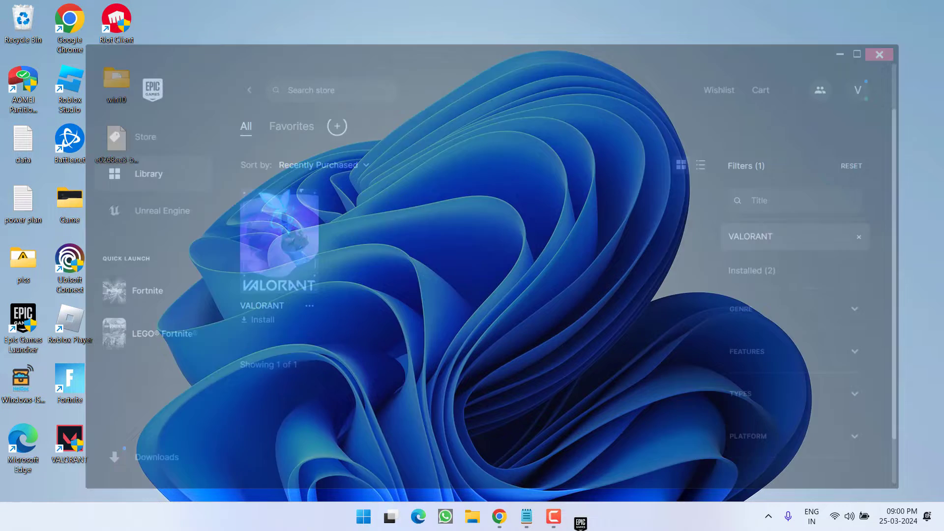
# Close the Epic Games Launcher, leaving the Windows desktop showing.
pyautogui.click(878, 54)
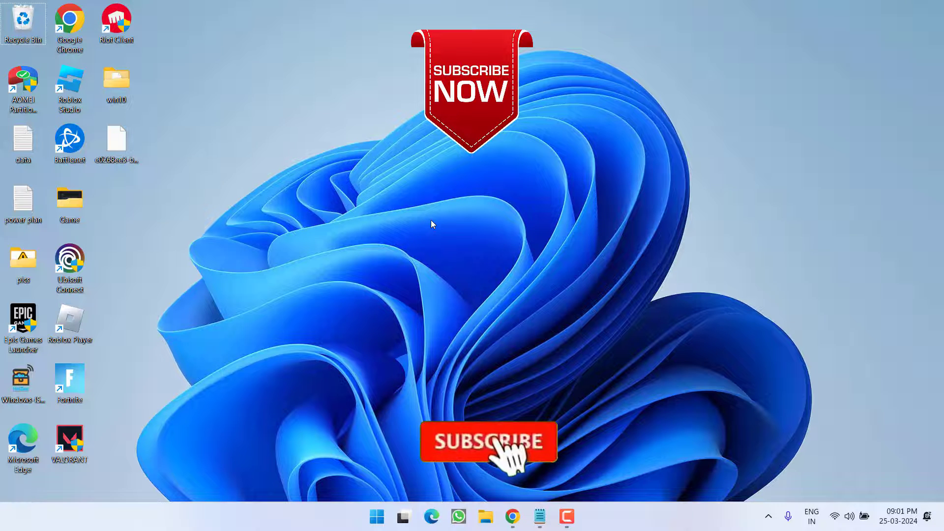
pyautogui.click(488, 442)
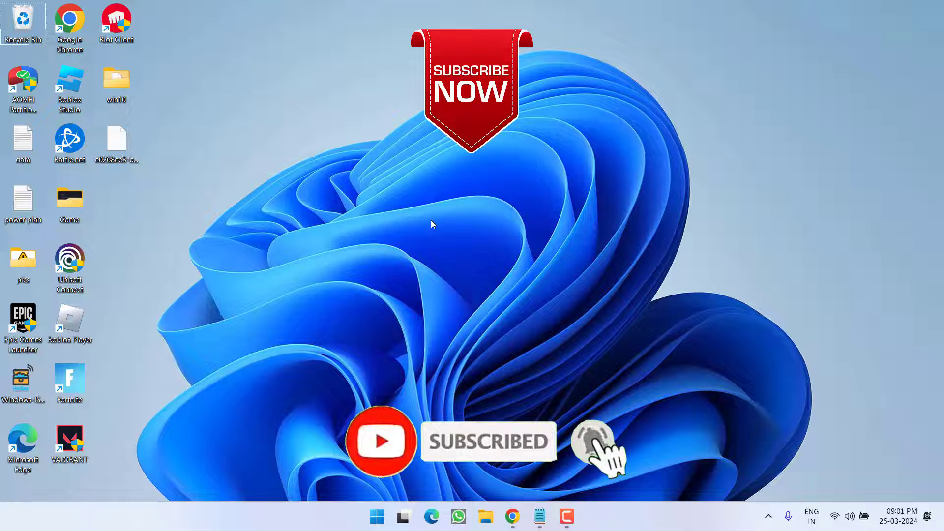